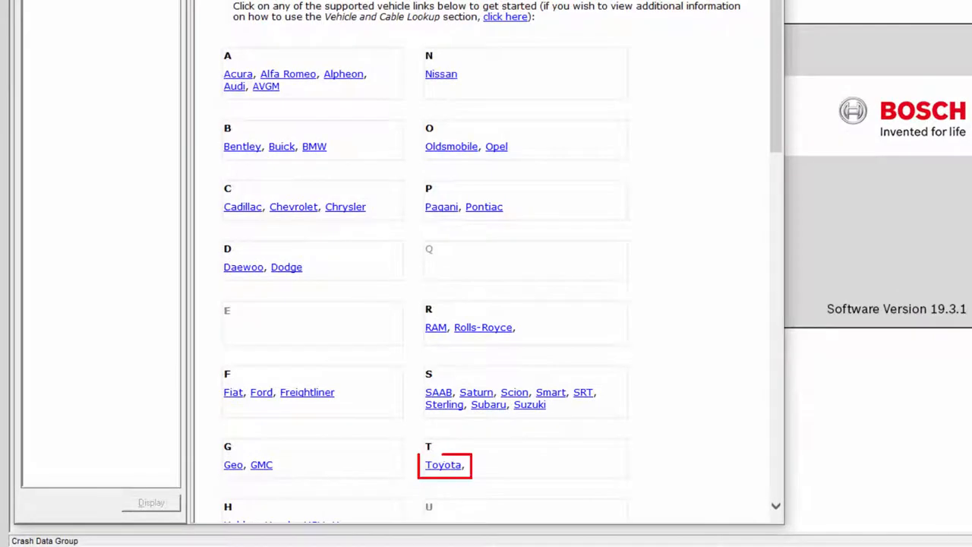
Show the Toyota coverage list with the Yaris 2005–2010 ACM direct-to-module cable details
click(443, 465)
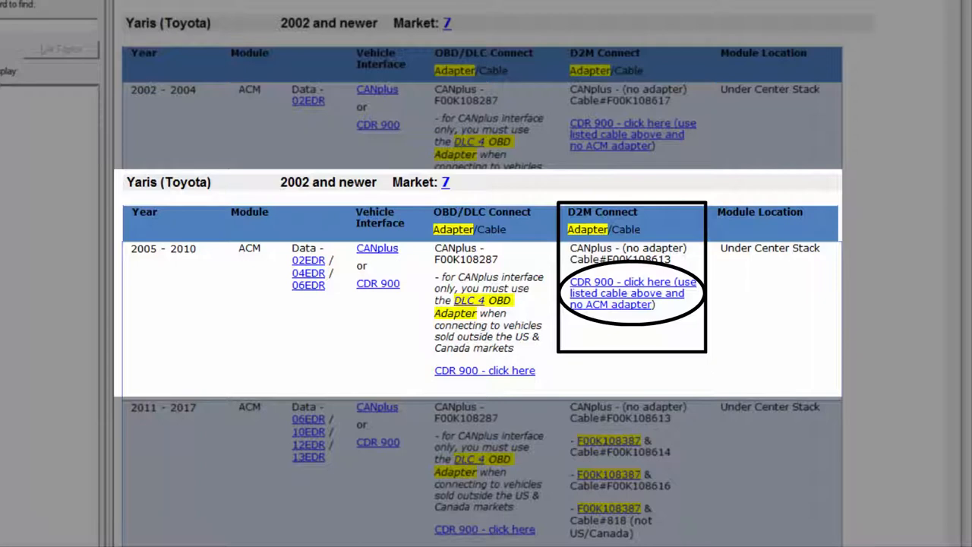
click(632, 292)
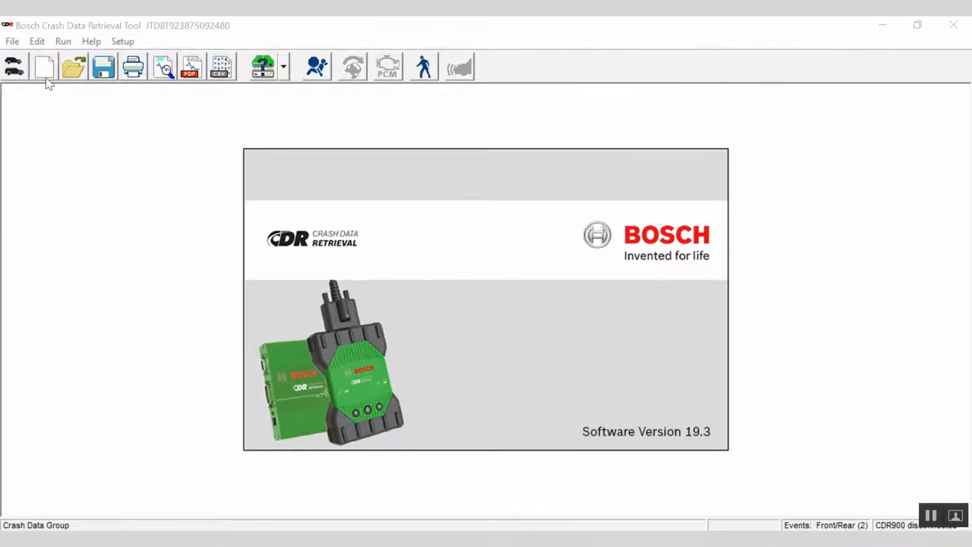
click(42, 67)
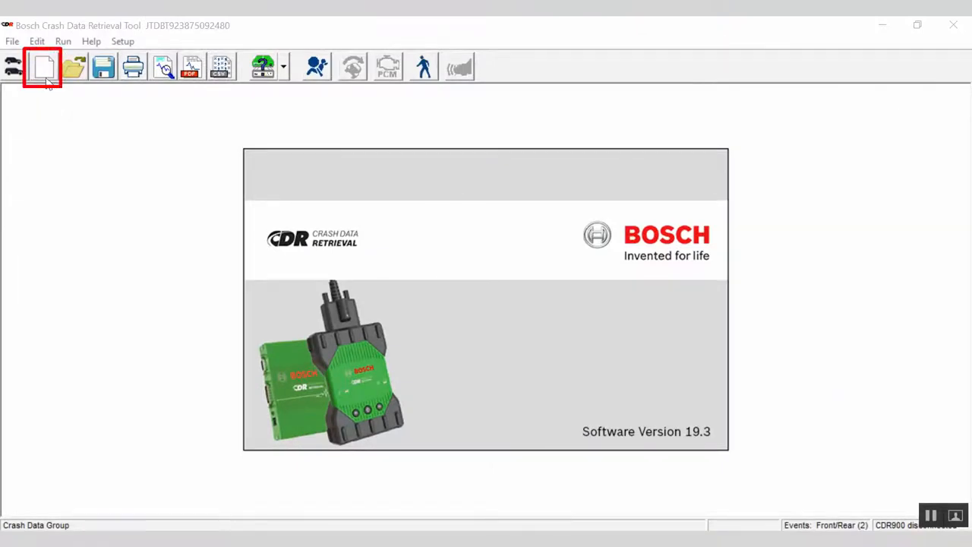
click(43, 67)
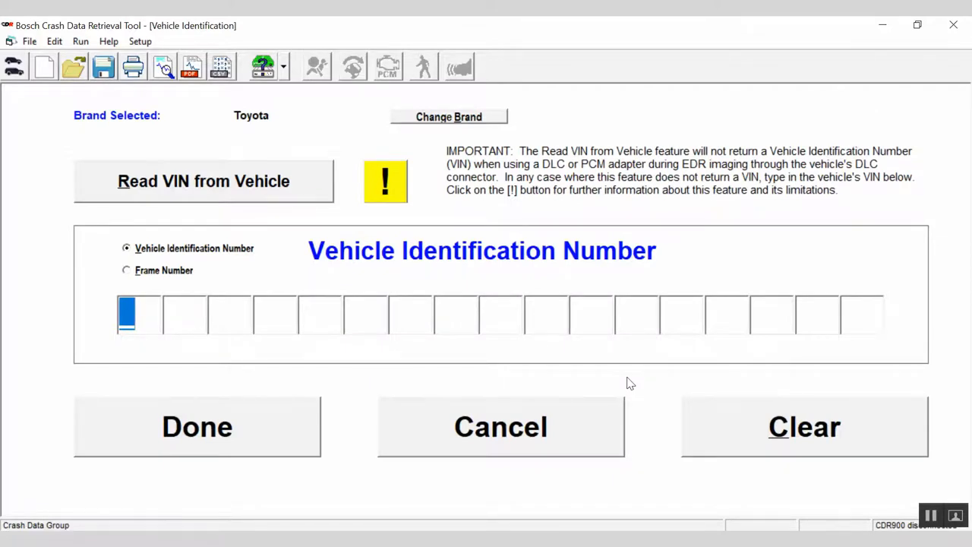
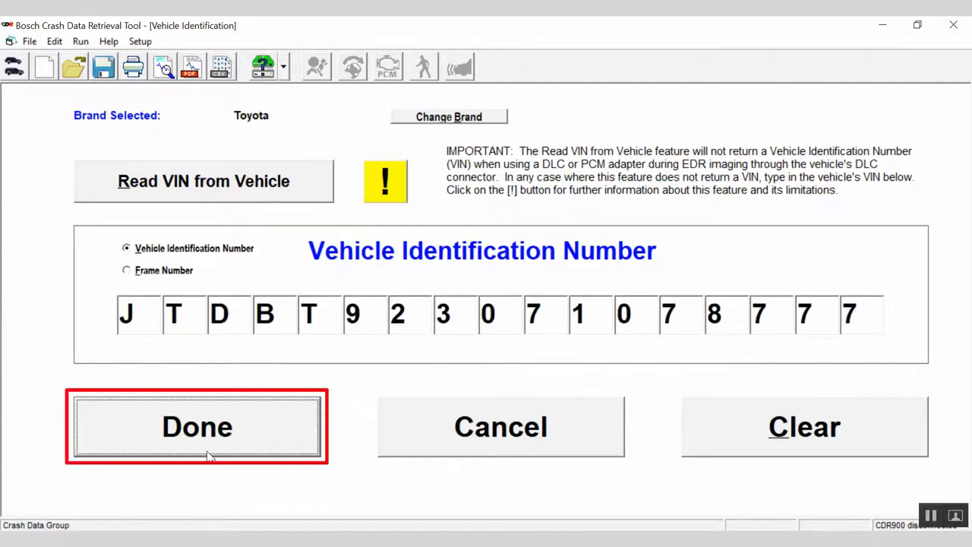
click(197, 425)
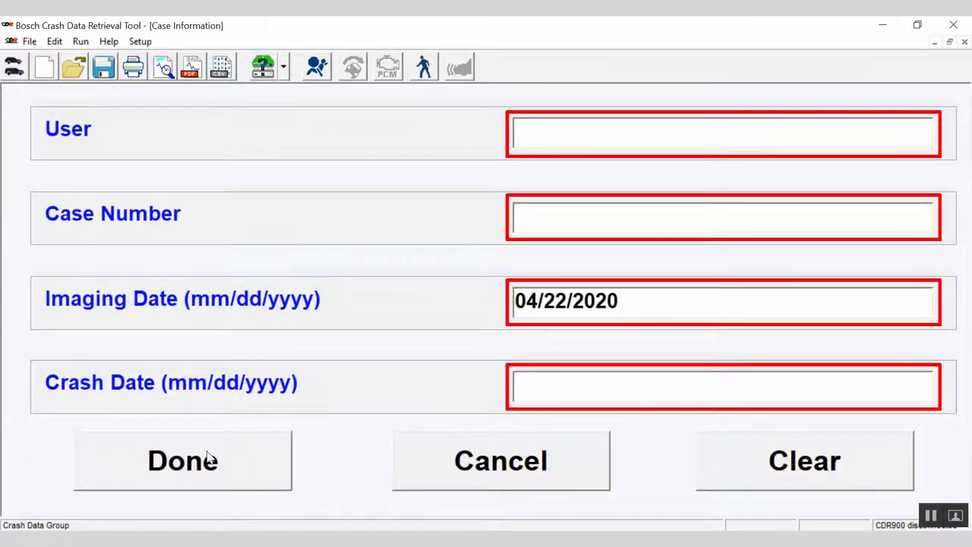
Enter crash date 04/21/2020 with case number 1234 and confirm the case information
text(04/21/2020)
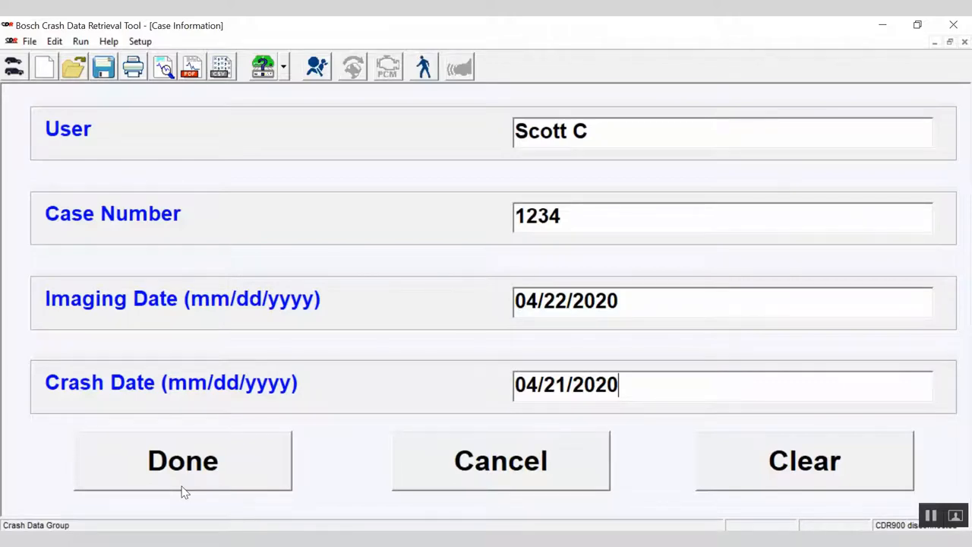
click(182, 460)
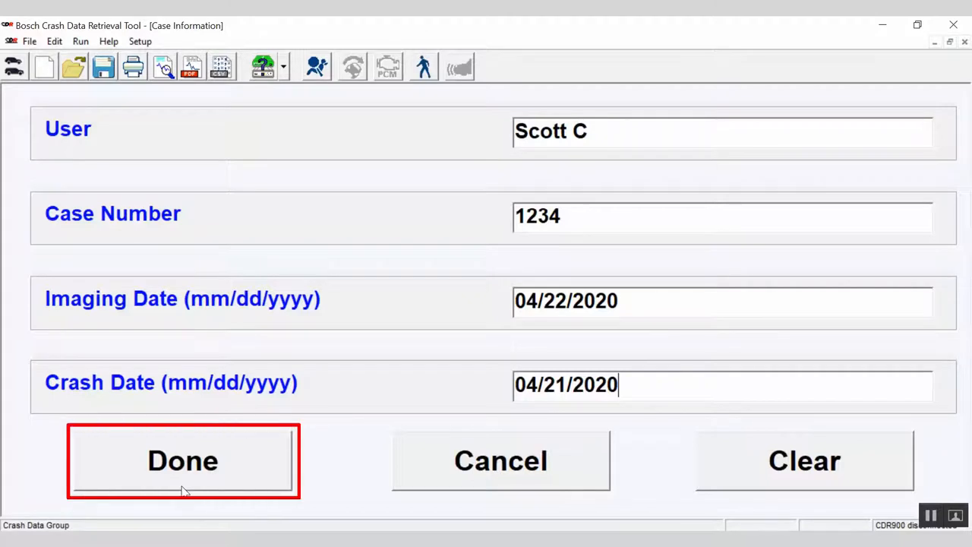
Add the case comment 'Demonstration' and begin the data retrieval
click(182, 461)
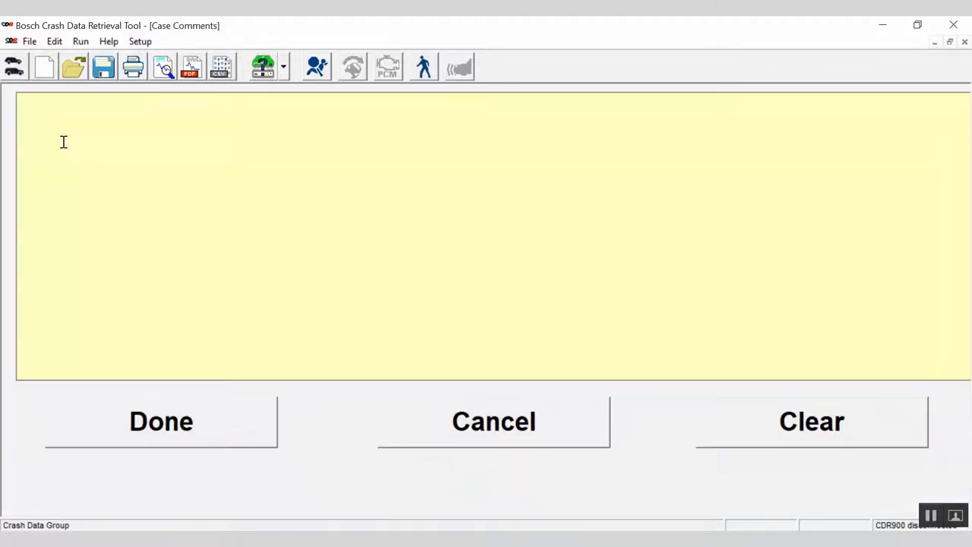
text(Dem)
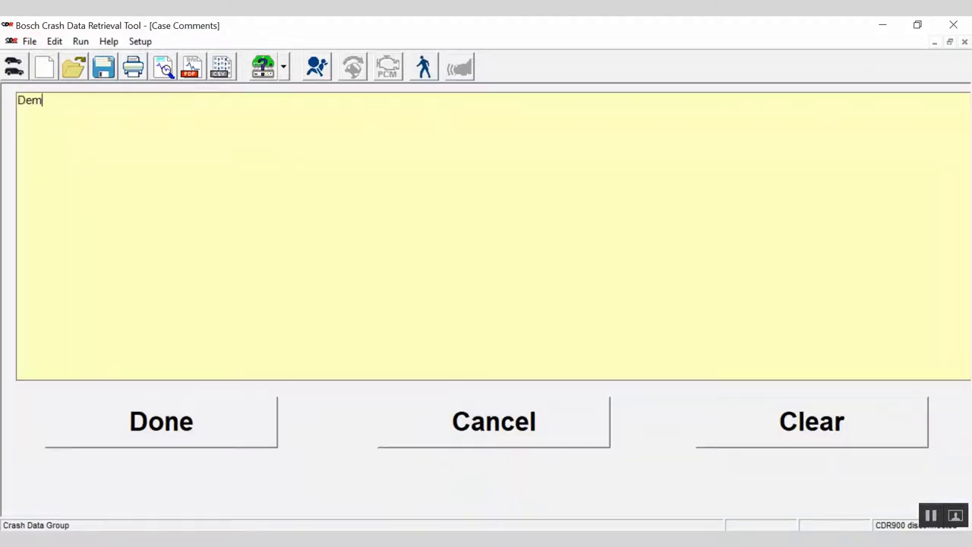
text(onstration)
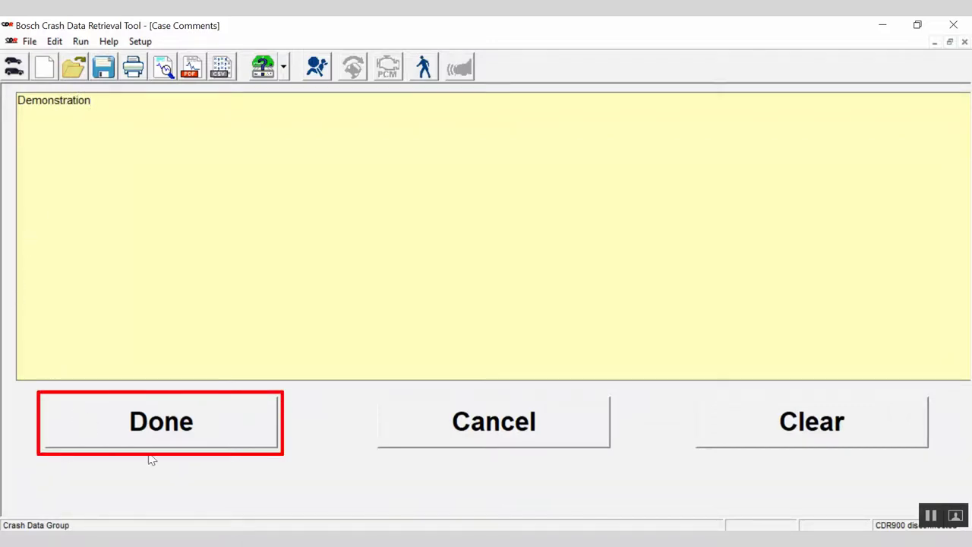
click(161, 422)
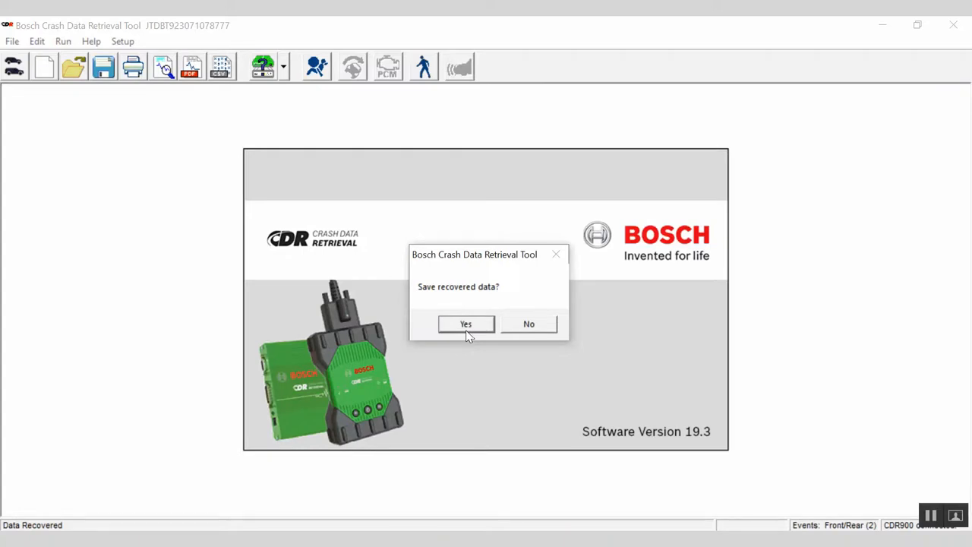
Save the recovered Yaris data as a CDR file and view the translated 14-page report
click(465, 323)
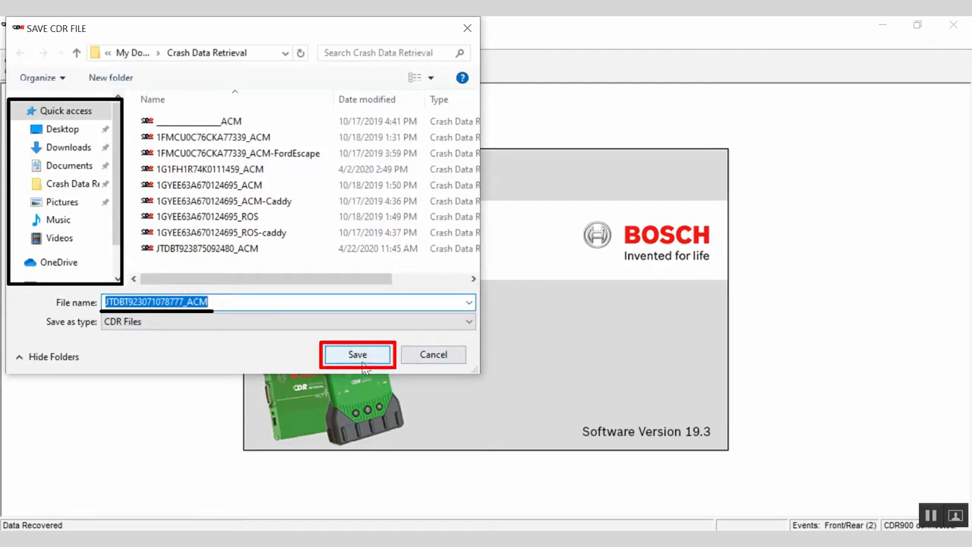
click(357, 354)
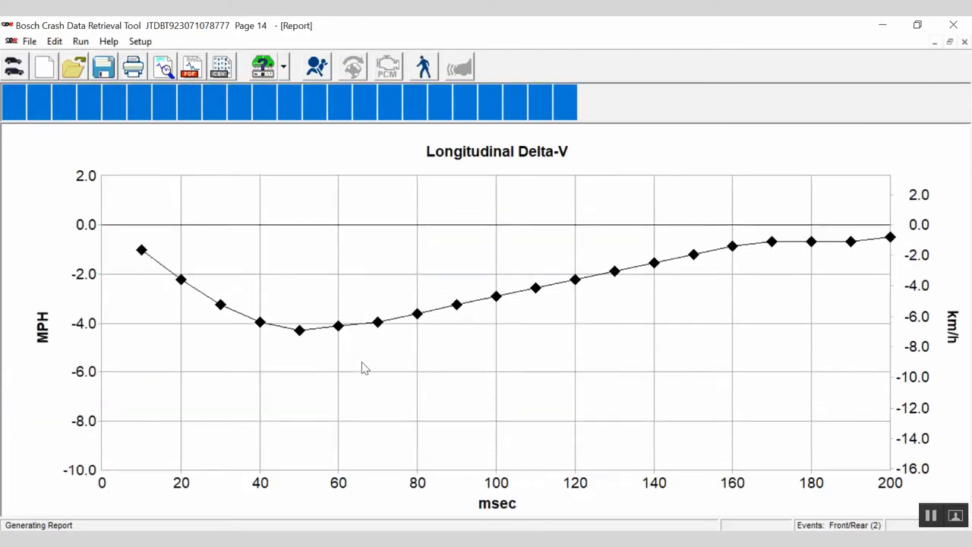
click(499, 67)
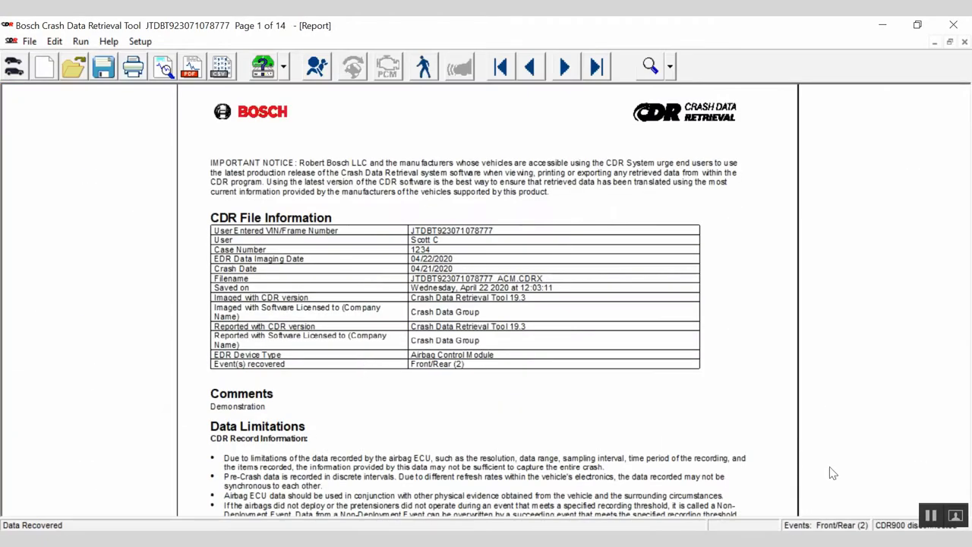